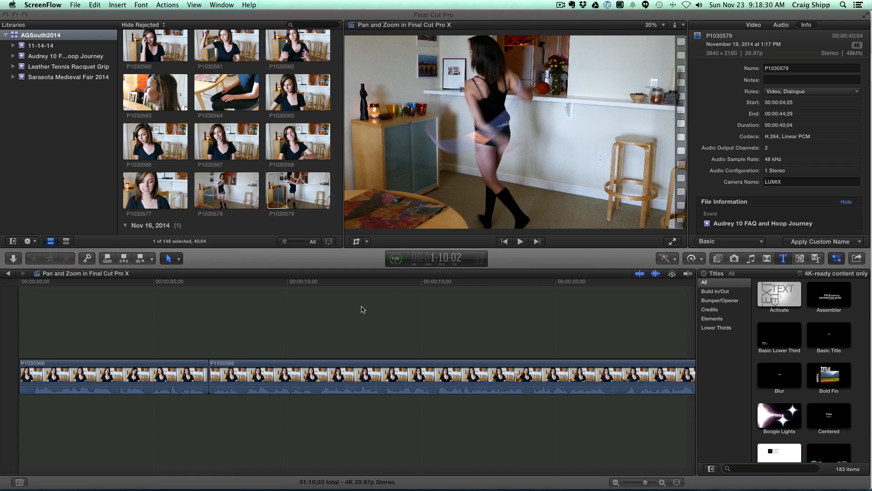
mouse_move(355, 314)
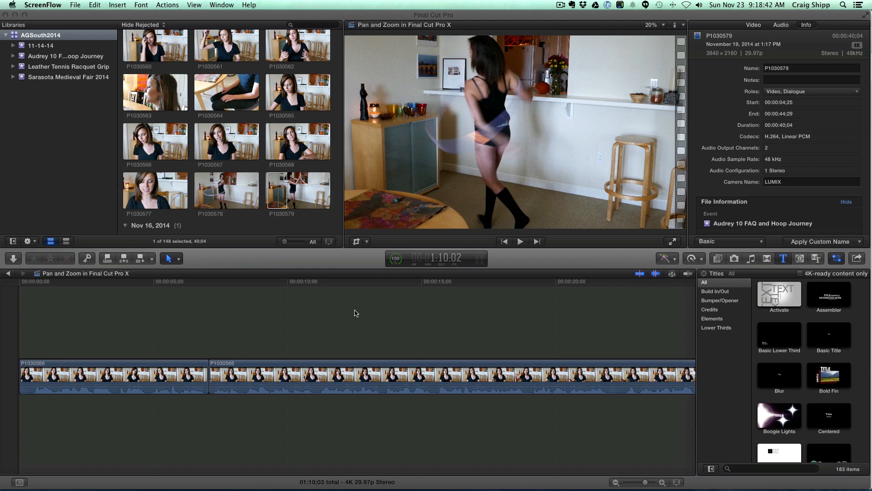
mouse_move(176, 320)
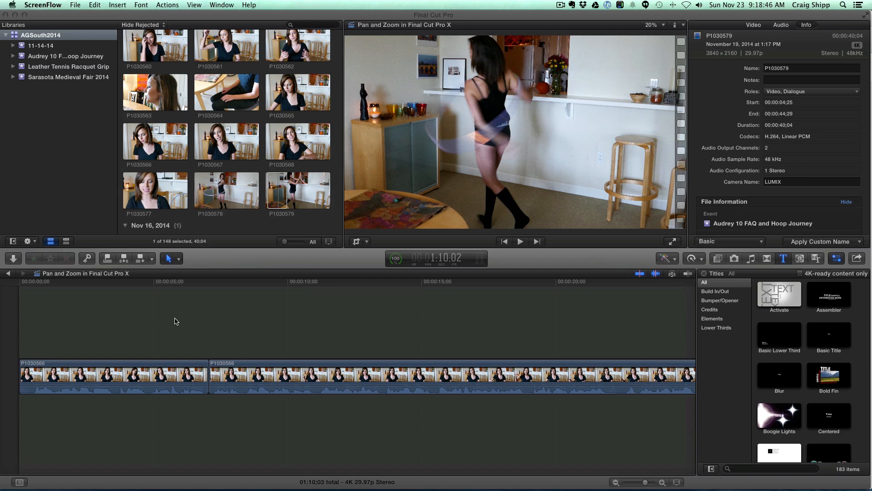
mouse_move(143, 323)
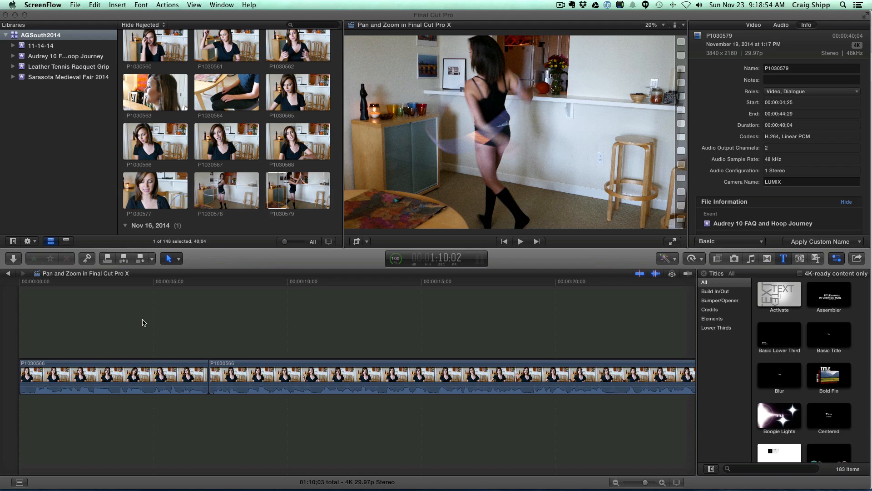
mouse_move(19, 349)
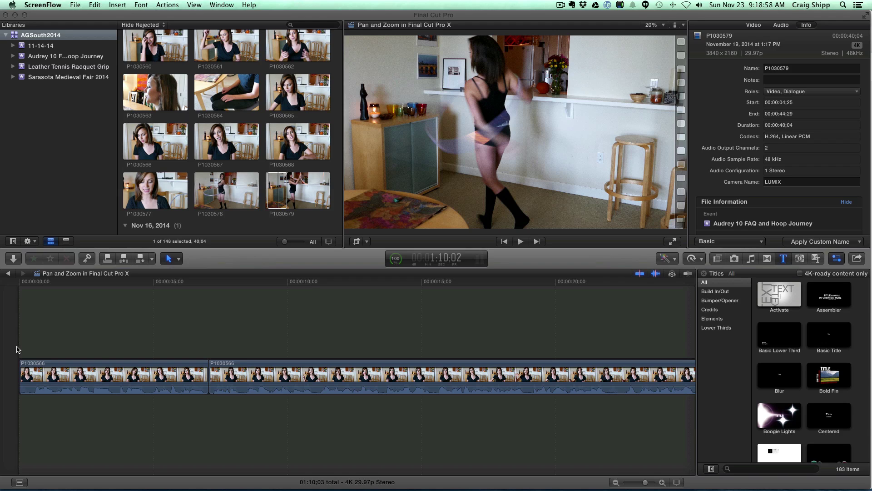
Step: Skim into the talking-head clip and park the playhead about two seconds in for the blade cut
left_click(520, 240)
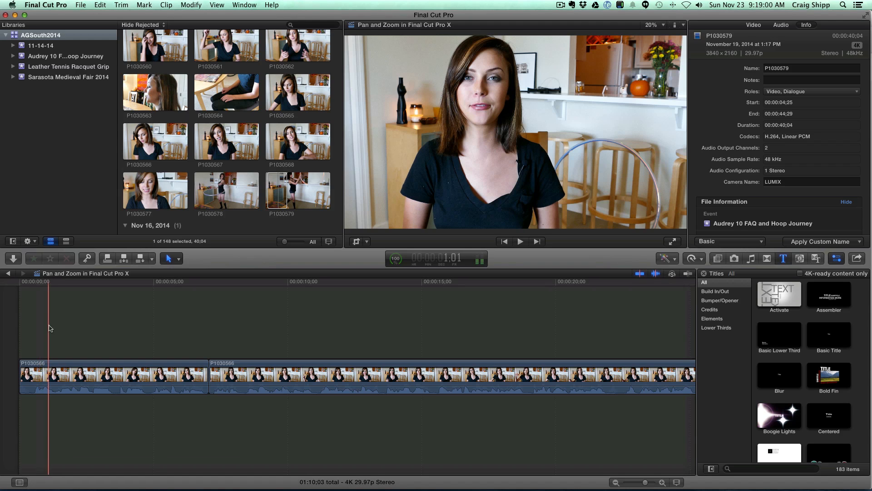
left_click(106, 375)
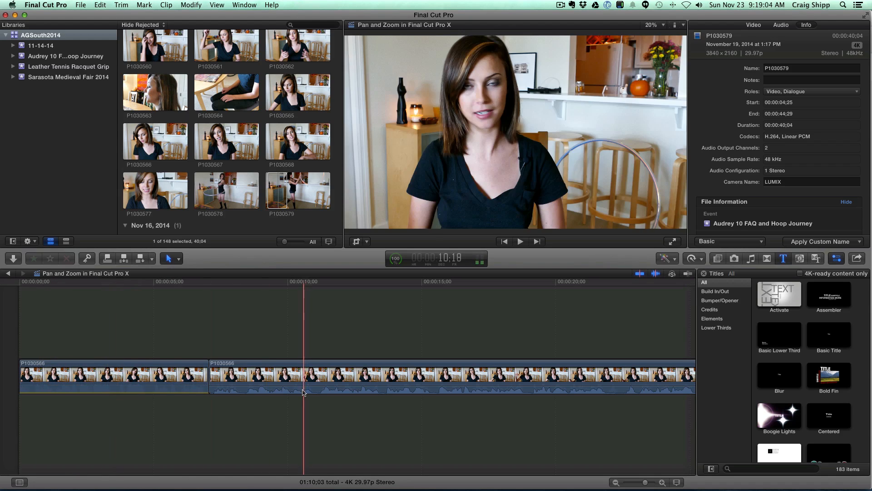
left_click(80, 333)
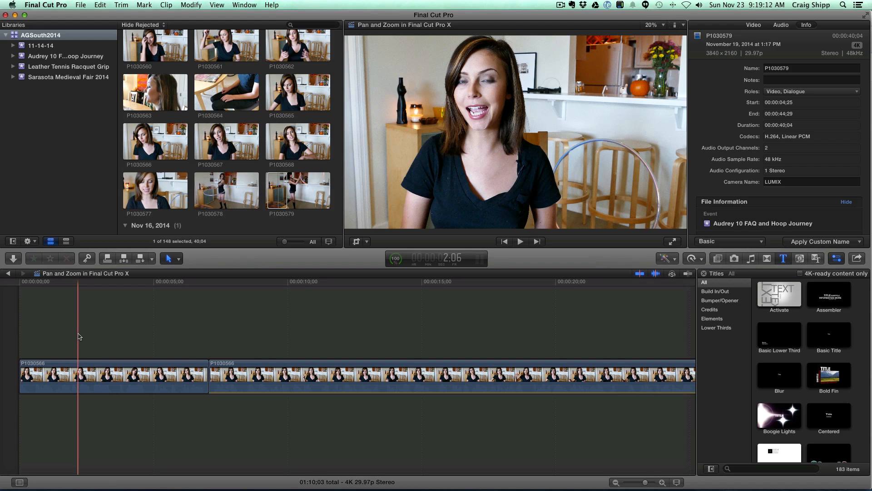
left_click(47, 281)
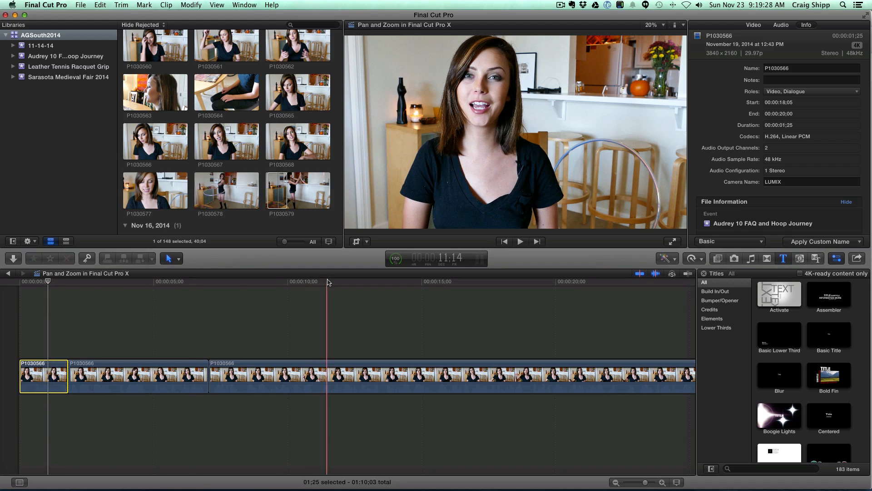
Step: Apply a Ken Burns crop whose end frame tightens around her face, and accept it
left_click(356, 241)
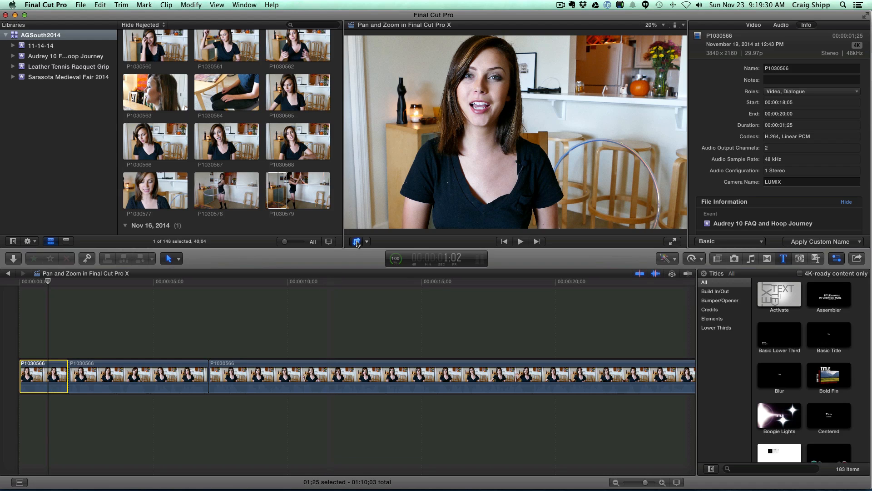
left_click(356, 241)
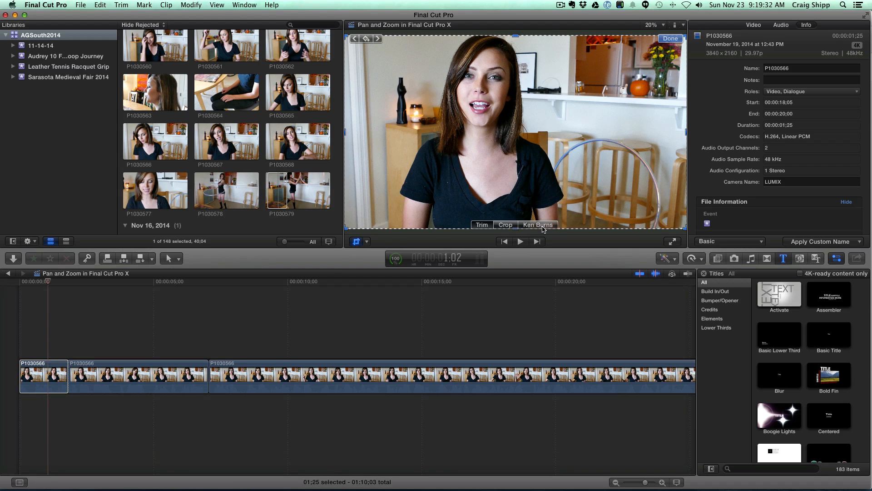
left_click(537, 224)
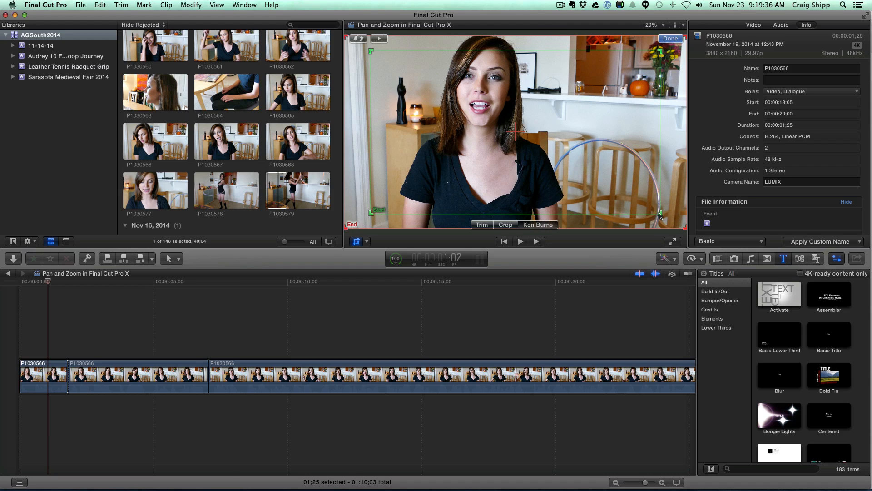
left_click(504, 224)
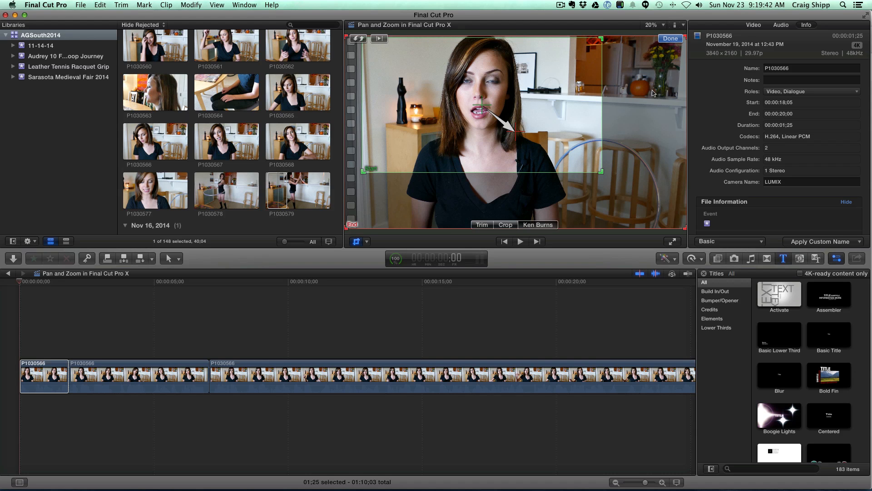
left_click(669, 38)
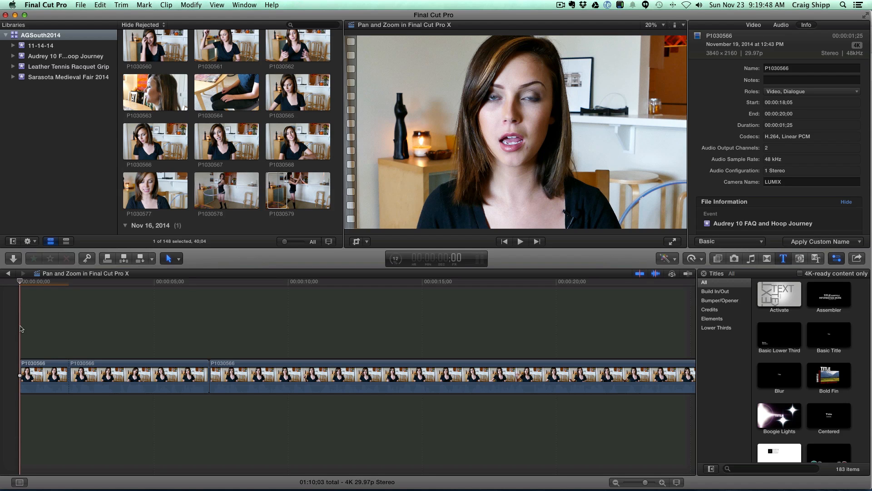
Step: Play the opening piece back from the start to check the push-in
left_click(520, 241)
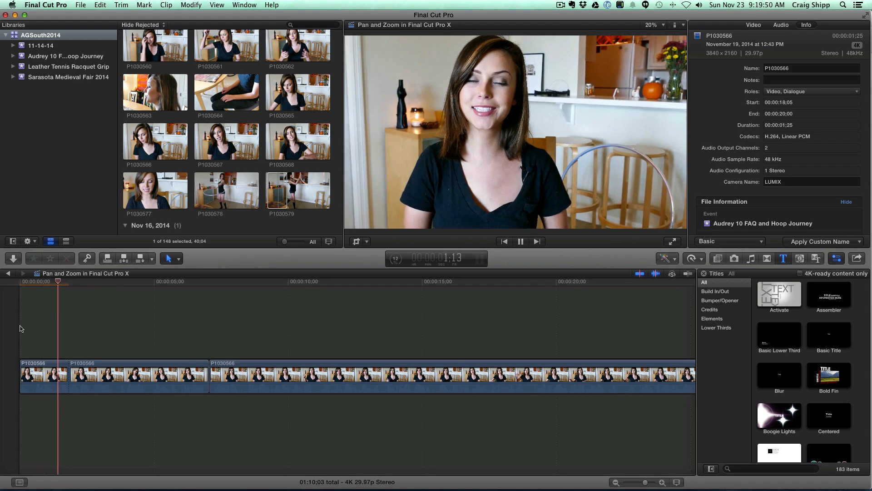
left_click(520, 240)
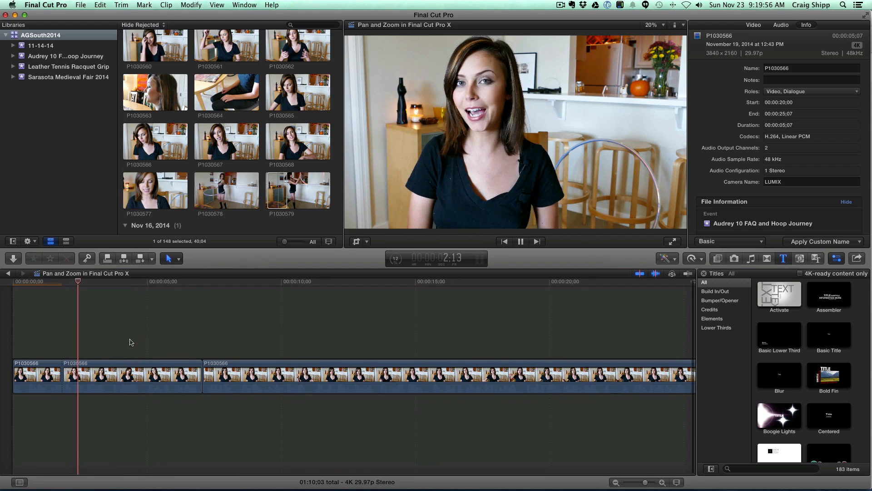
Step: Give the second timeline piece its own Ken Burns framing and accept it
left_click(132, 375)
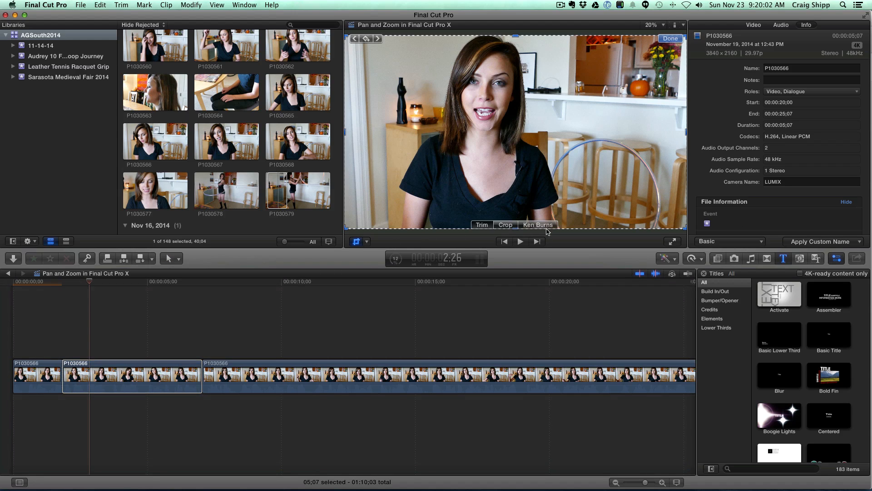
left_click(537, 225)
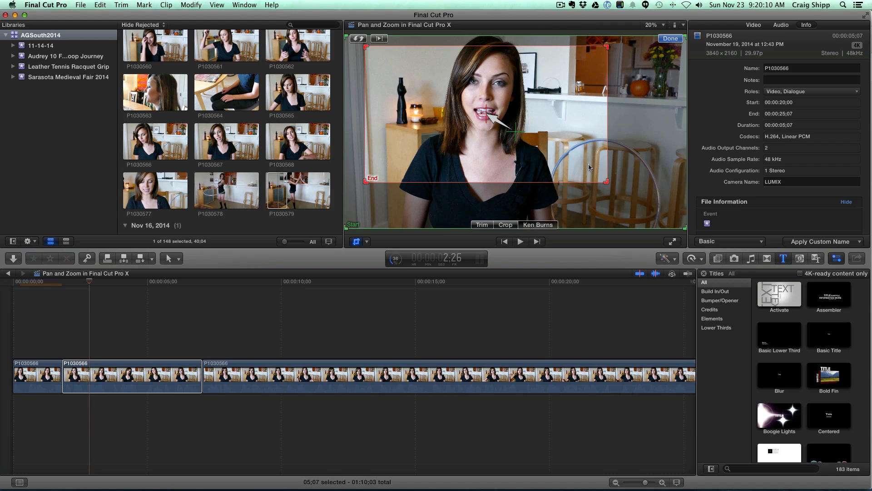
left_click(669, 38)
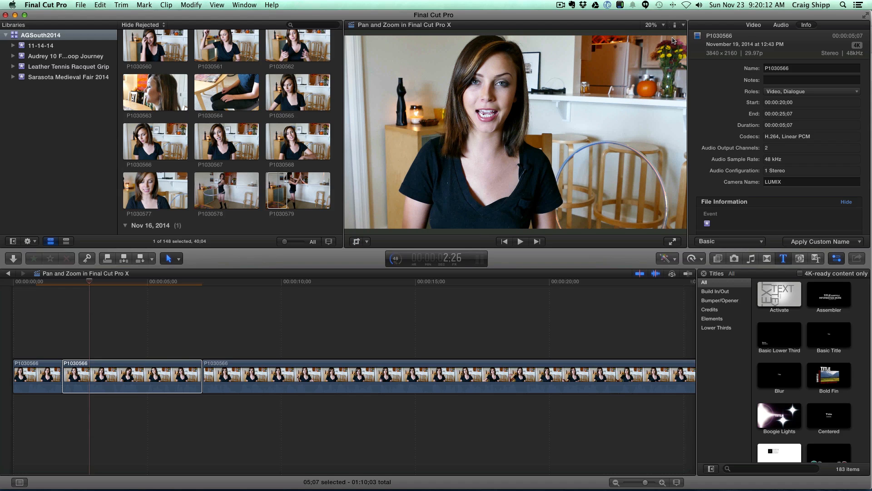
Step: Park back near the start and play through the first cuts
left_click(58, 327)
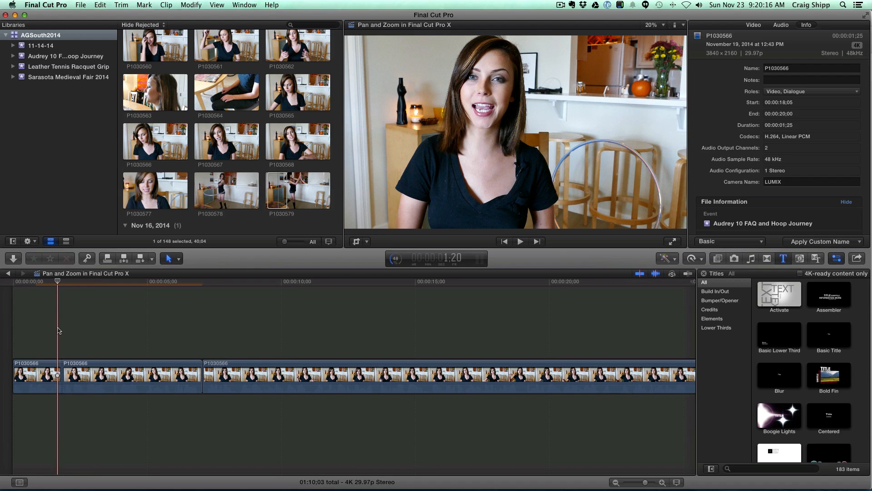
left_click(519, 241)
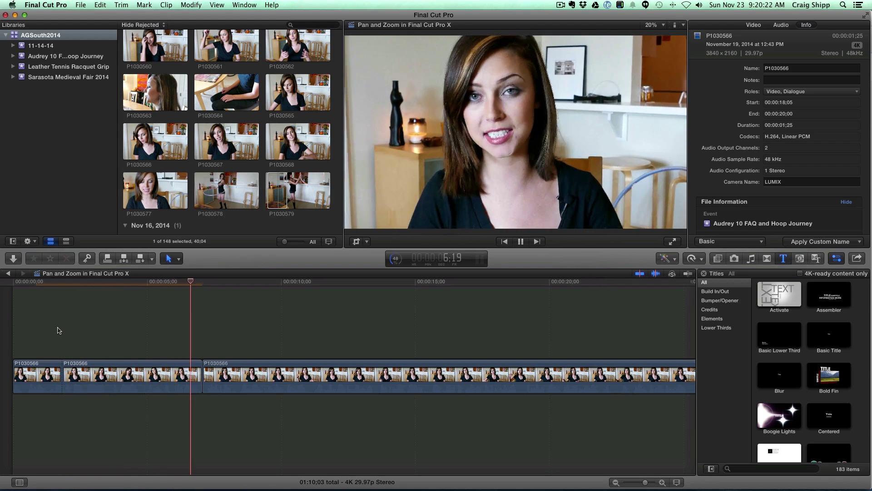
left_click(519, 241)
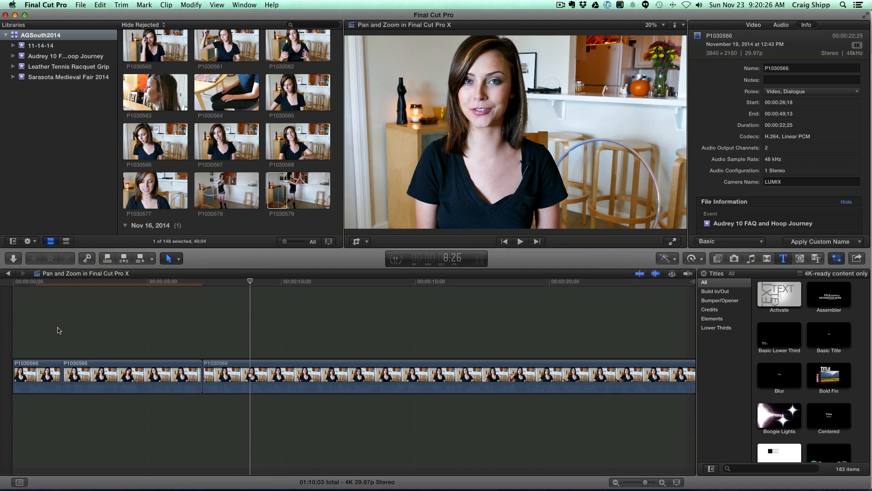
Step: Park near the 7-second cut and select the short piece around the 10-second mark
left_click(209, 338)
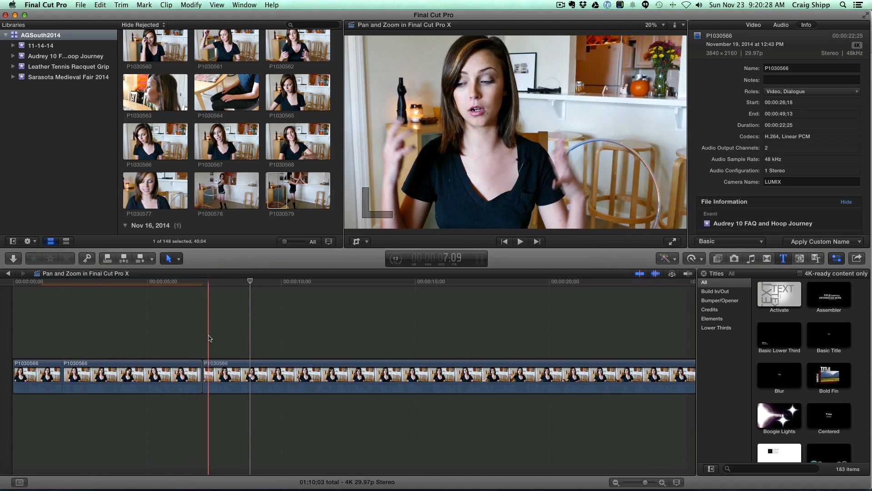
left_click(223, 320)
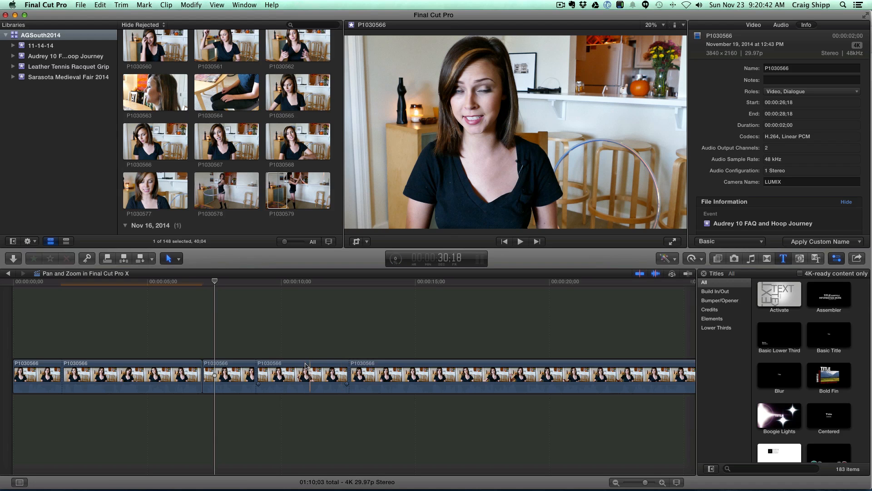
left_click(301, 376)
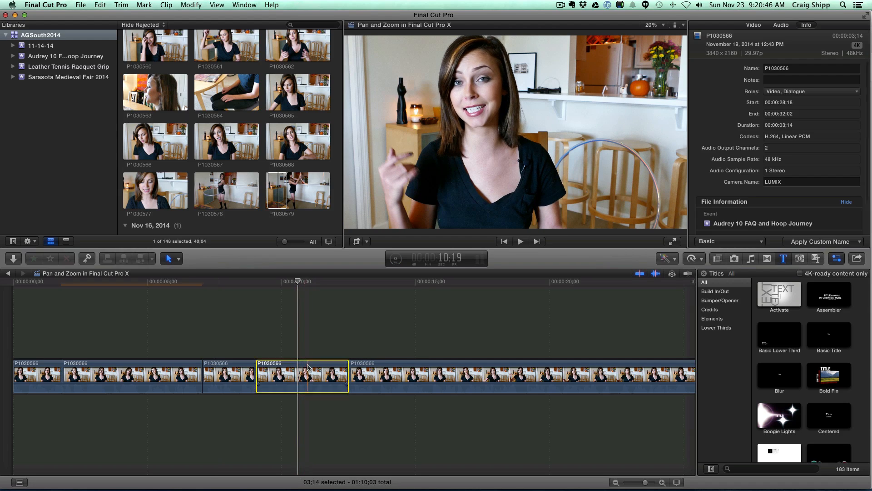
Step: Tighten that piece's framing to her head and shoulders, accept it, and park before it
left_click(356, 241)
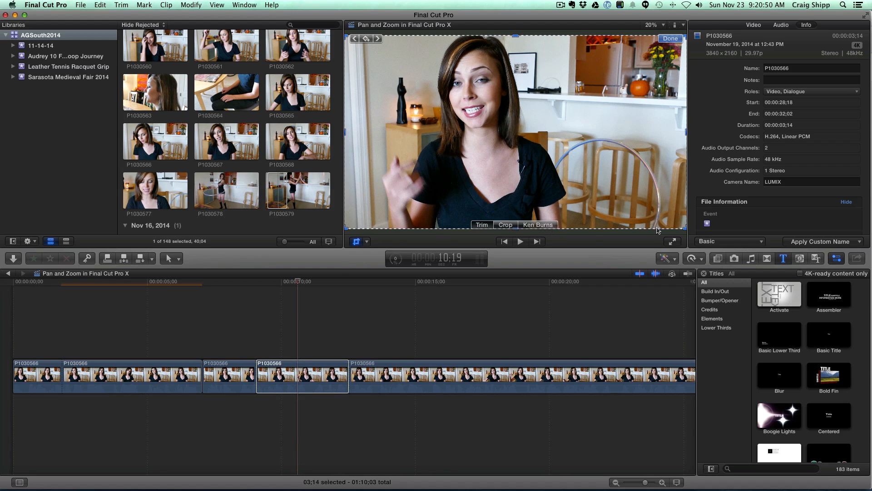
left_click(504, 225)
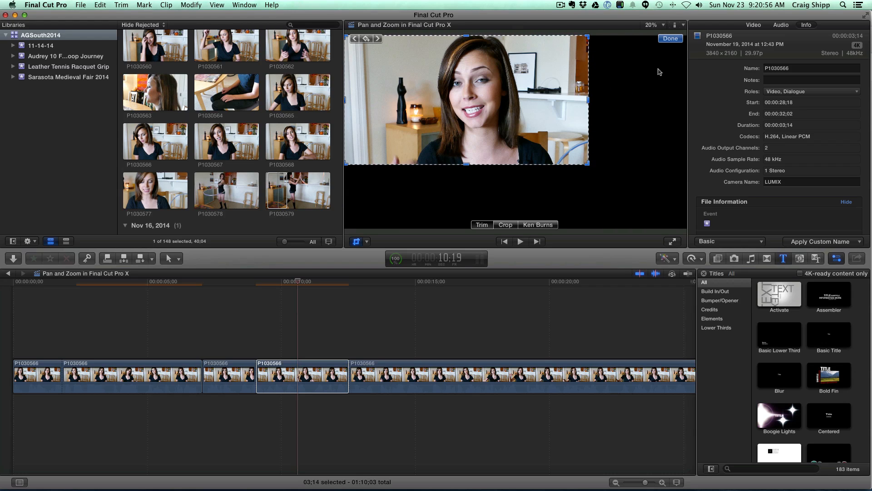
left_click(671, 38)
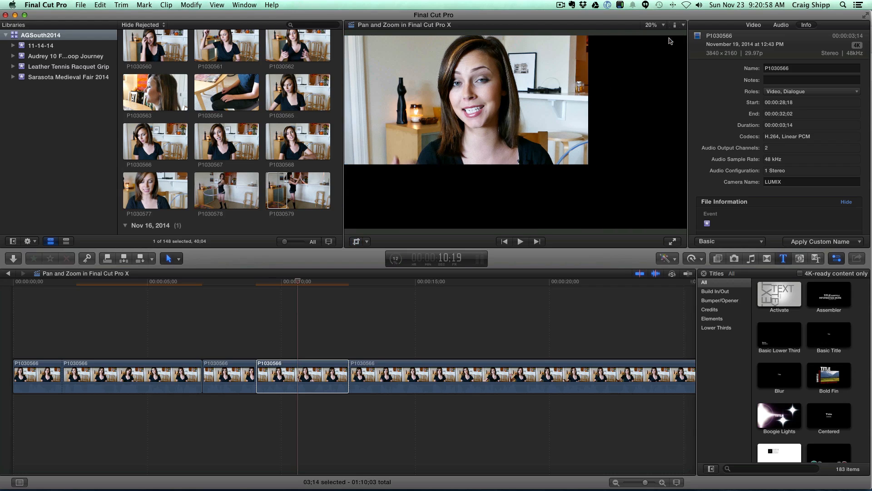
left_click(247, 281)
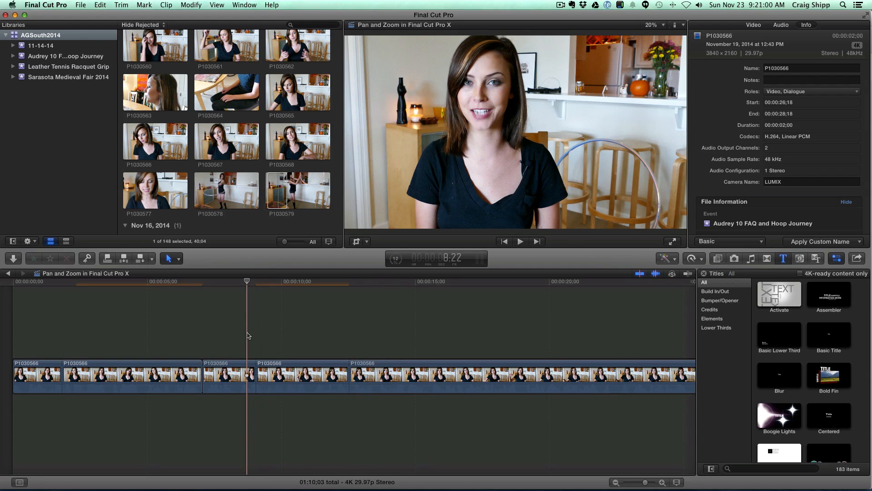
Step: Switch the close-up piece's crop to fill the frame instead of leaving black, and accept it
left_click(520, 240)
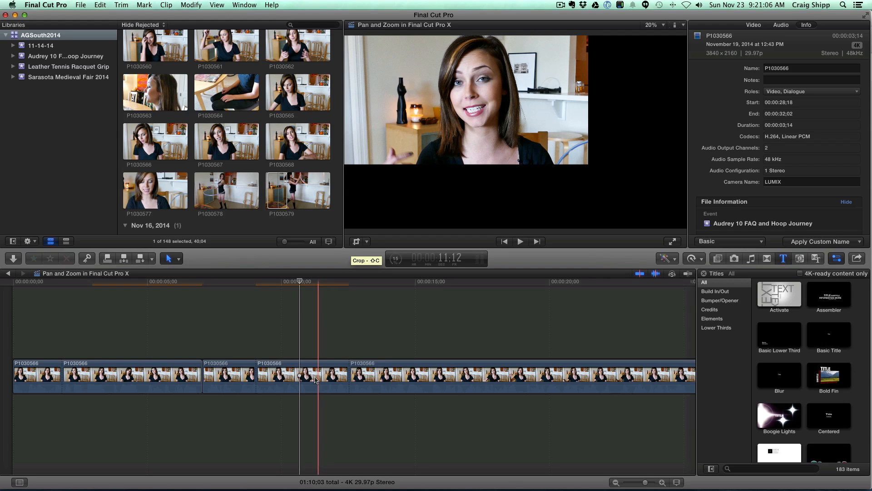
left_click(357, 241)
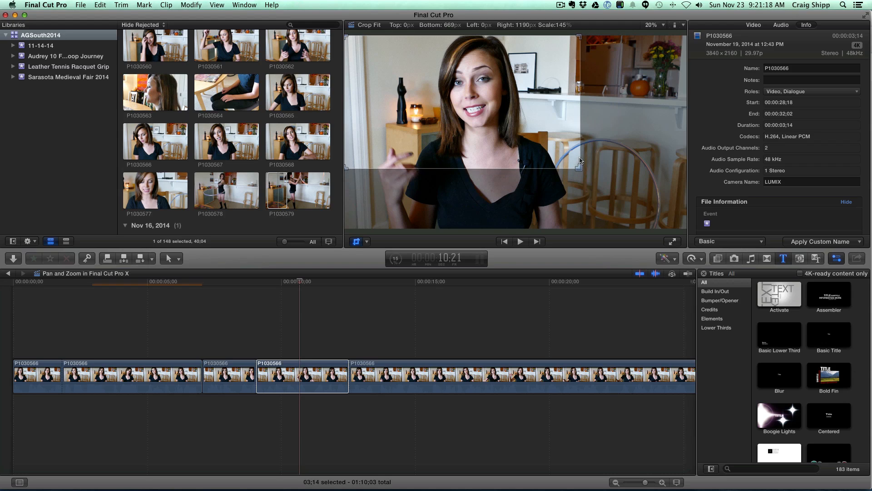
left_click(368, 24)
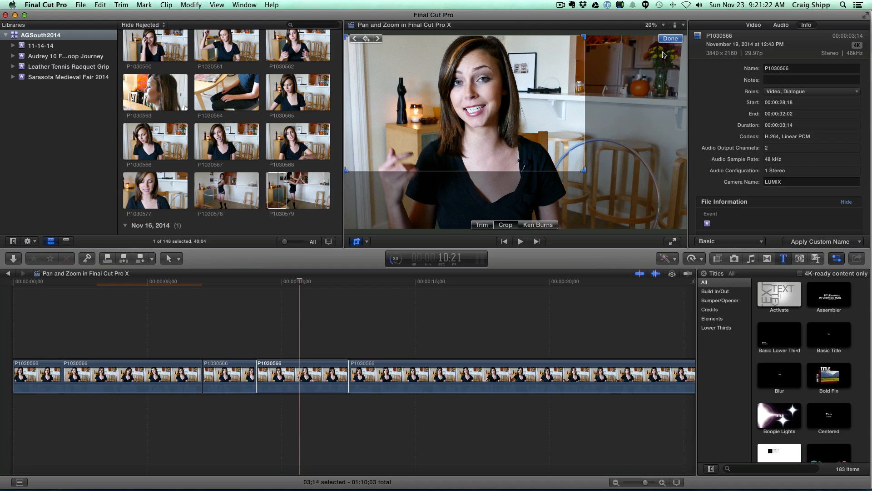
left_click(669, 38)
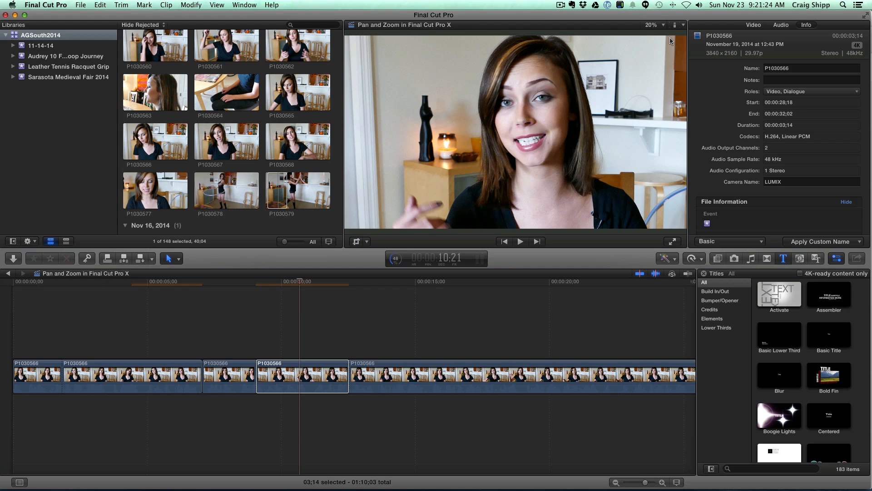
Step: Park before the close-up and play the edit through past 17 seconds
left_click(249, 326)
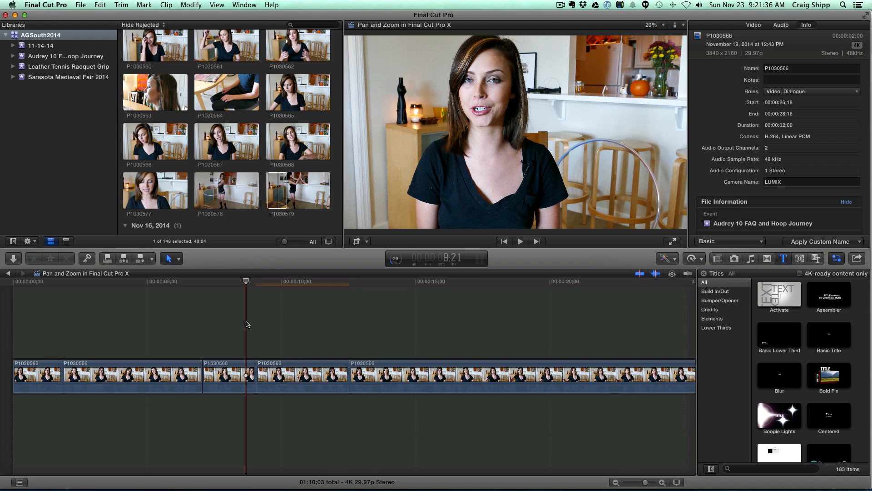
left_click(519, 241)
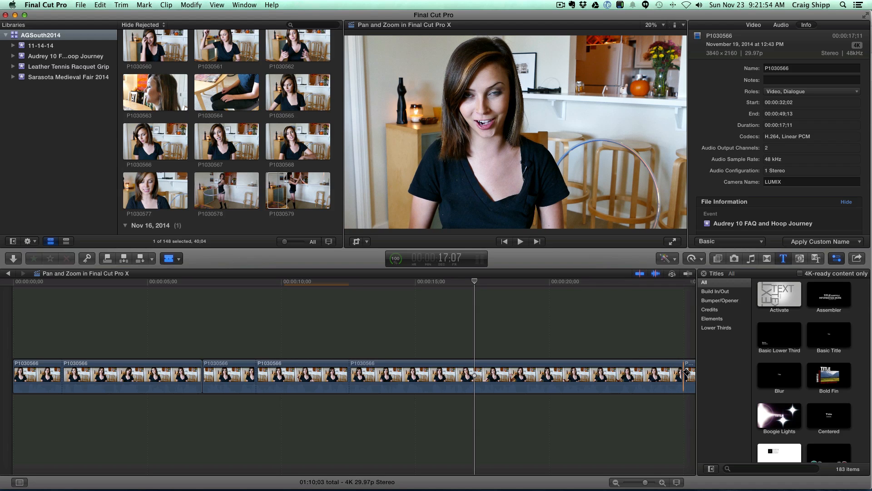
Step: Give the long piece after the close-up a Ken Burns push-in ending on her face, and accept it
left_click(576, 375)
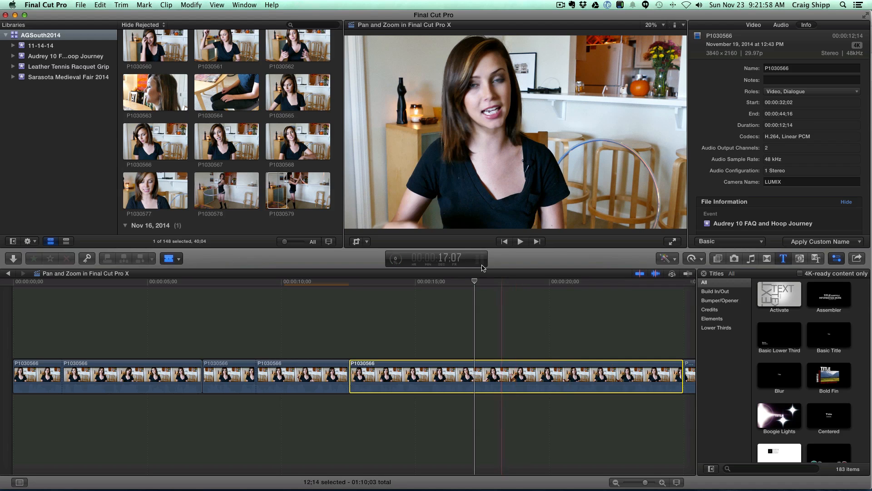
left_click(360, 242)
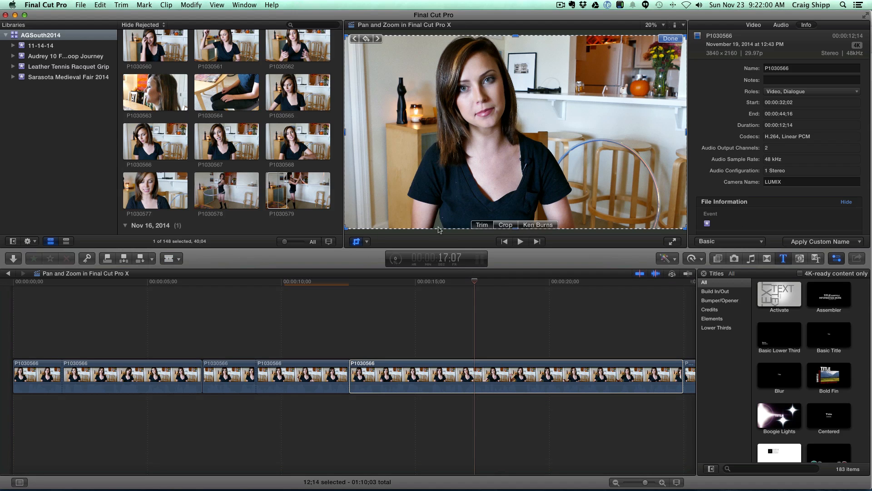
left_click(537, 224)
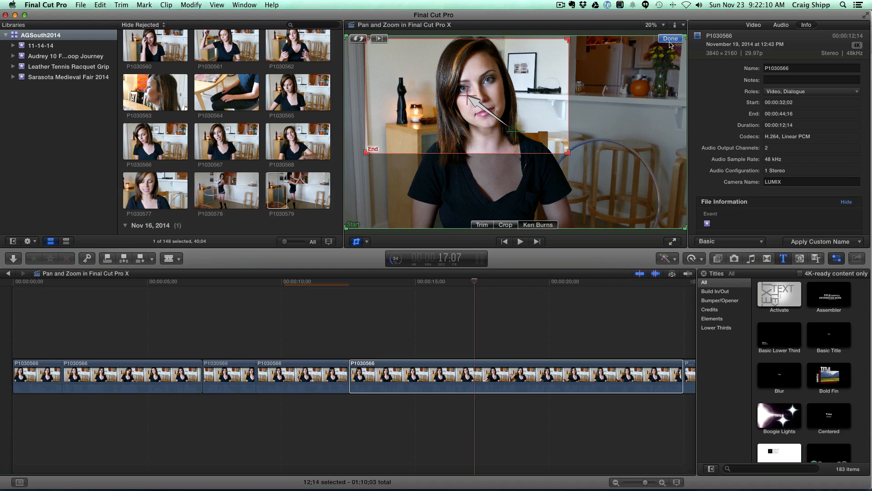
left_click(671, 38)
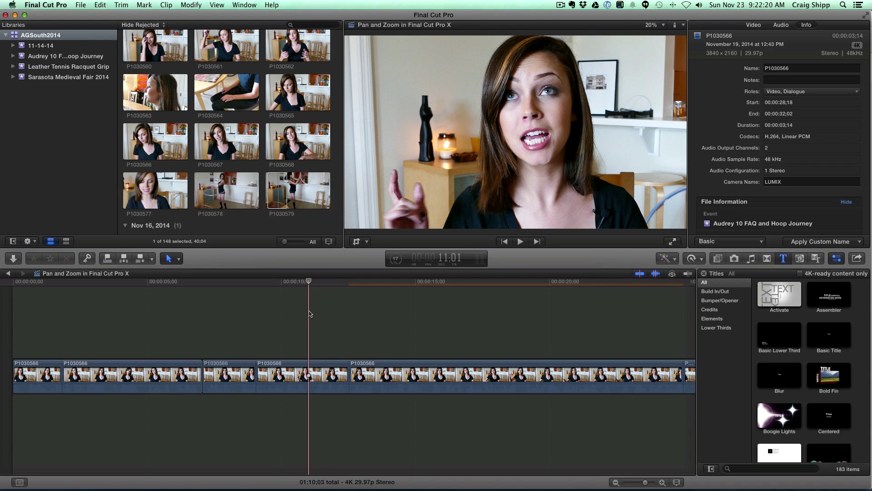
left_click(520, 241)
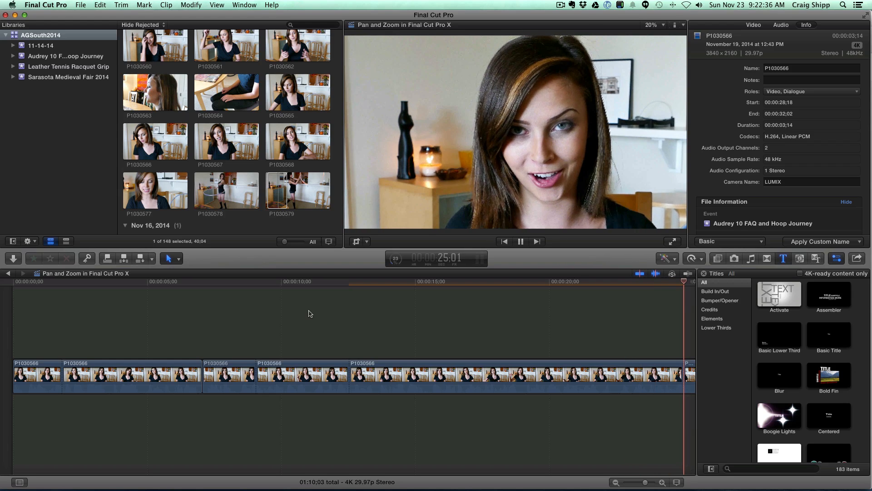
left_click(520, 241)
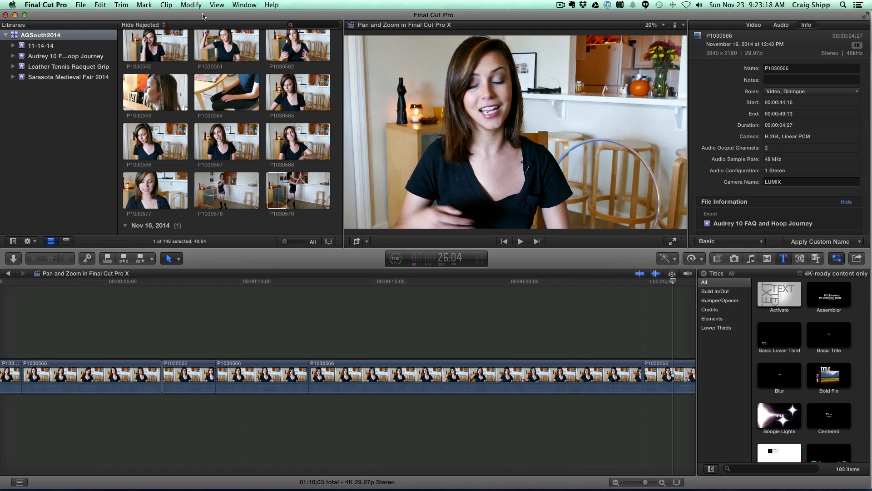
mouse_move(355, 11)
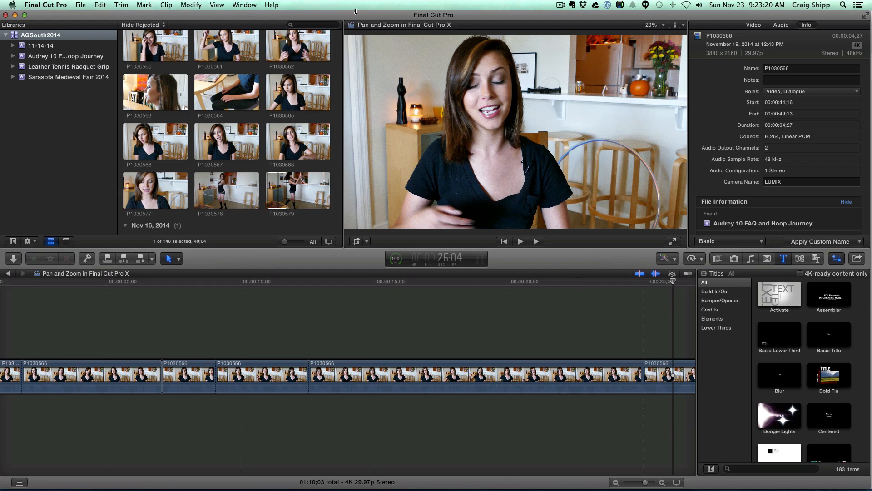